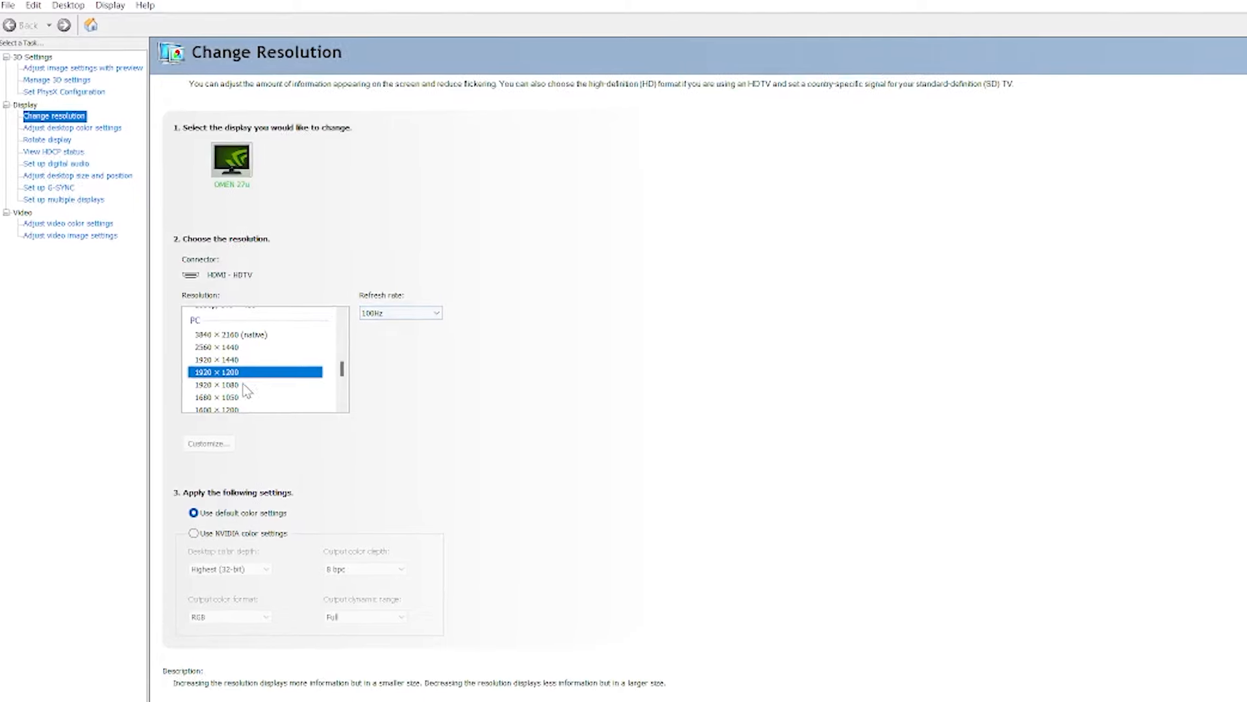
Check refresh rates at 3840×2160 and 1920×1080, then set 2560×1440 at 120Hz
{"action": "left_click", "coordinate": [230, 389]}
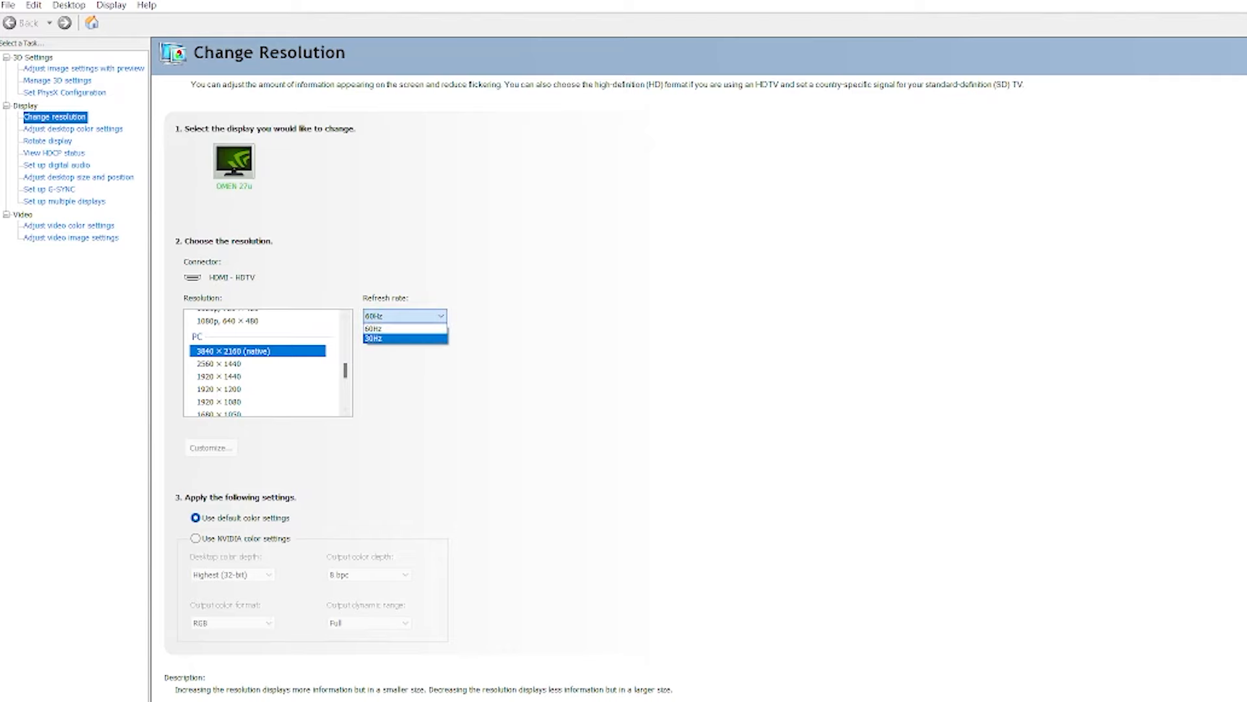
{"action": "left_click", "coordinate": [219, 388]}
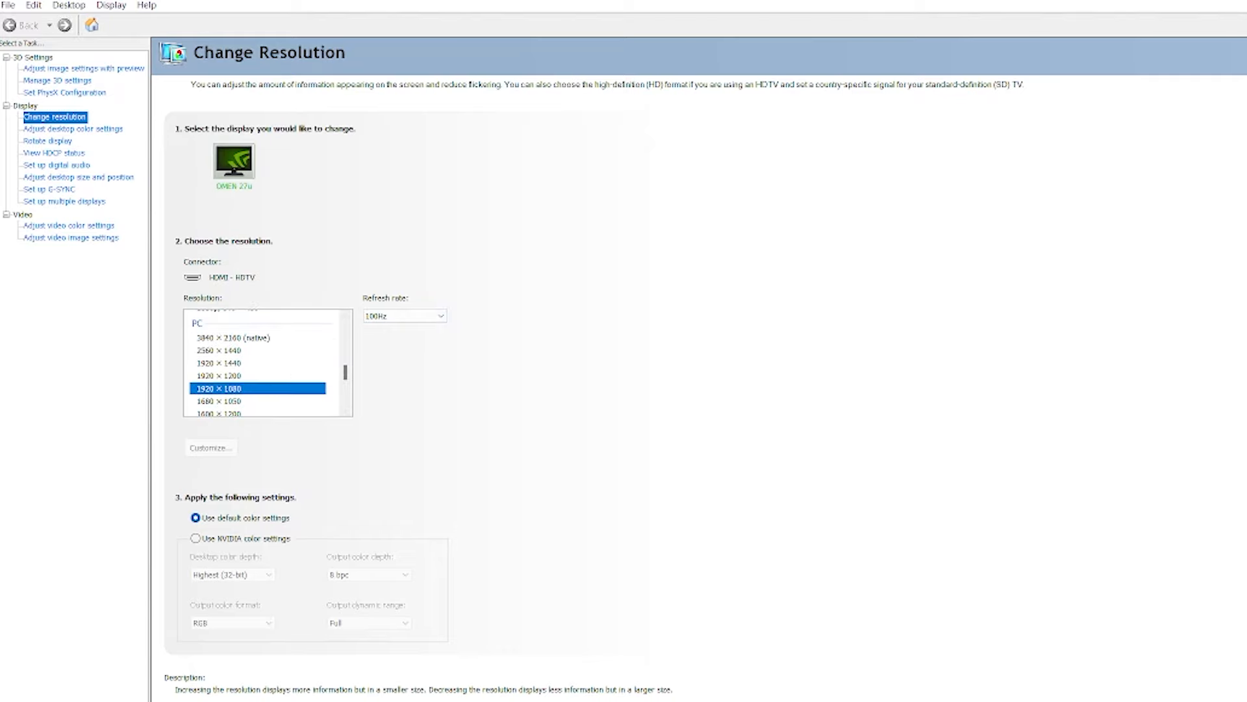
{"action": "left_click", "coordinate": [238, 350]}
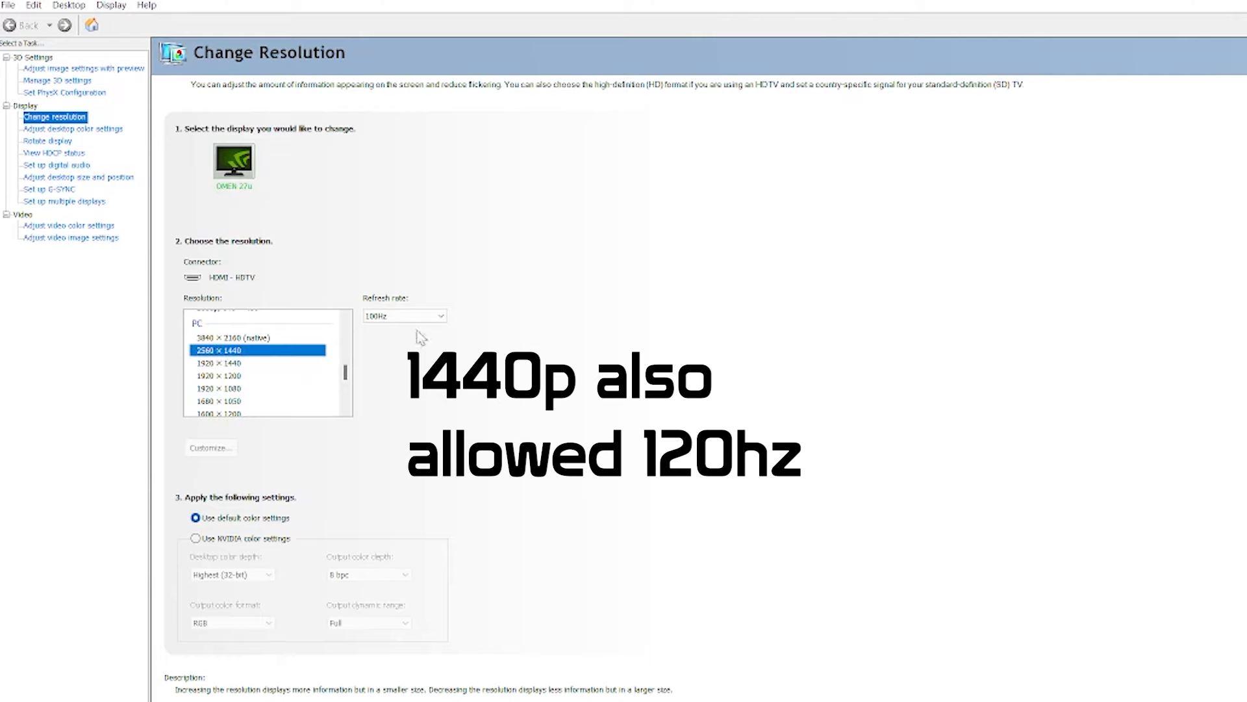
{"action": "left_click", "coordinate": [404, 316]}
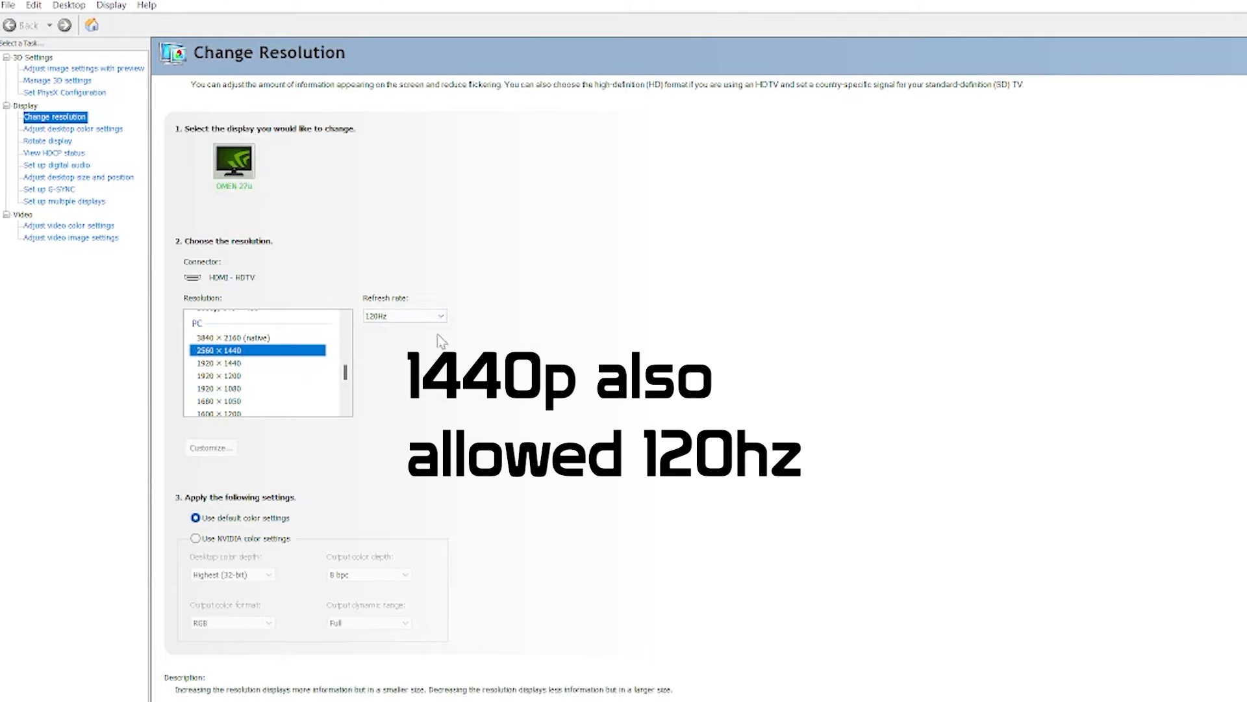